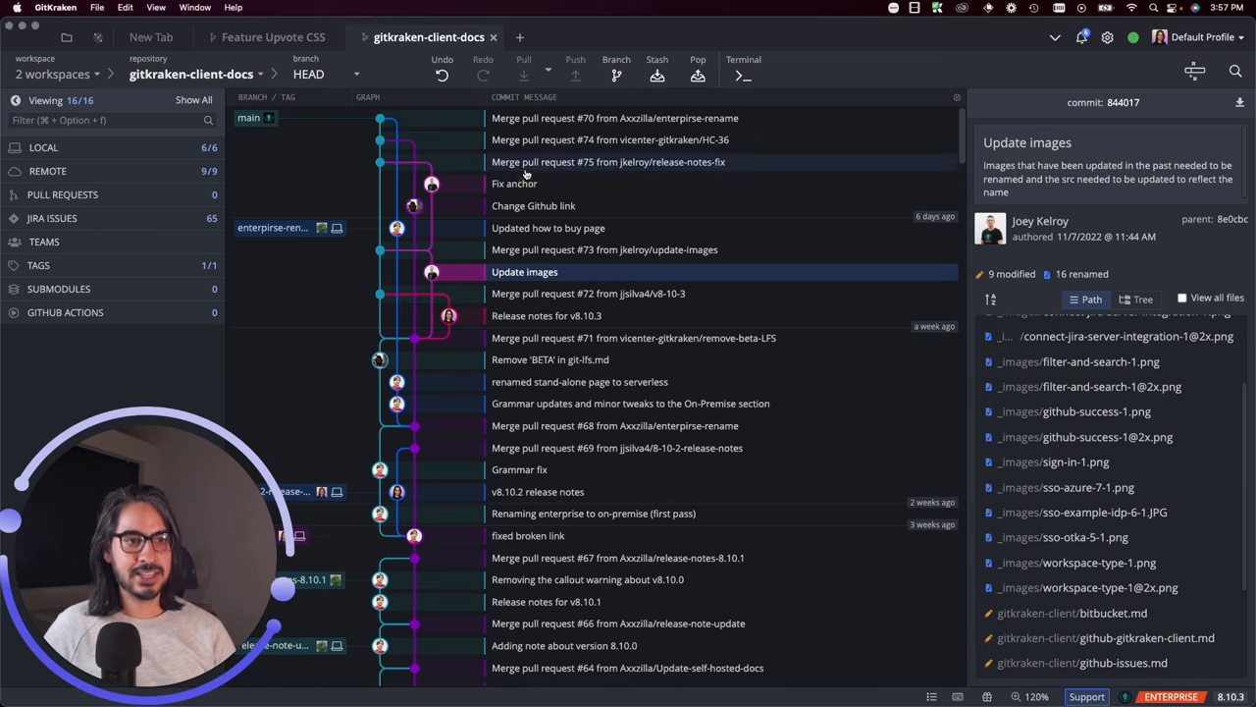
Select merge pull request #75, then land on merge pull request #68 to list its six modified files.
left_click(608, 161)
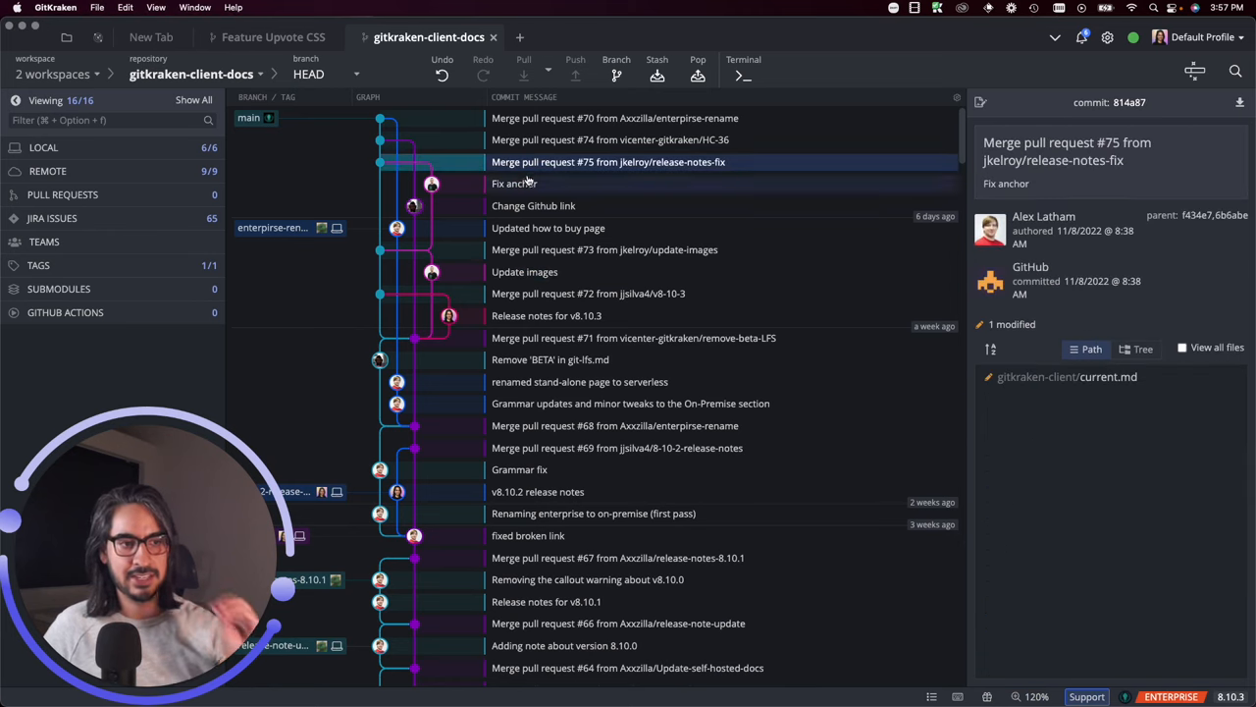
left_click(617, 424)
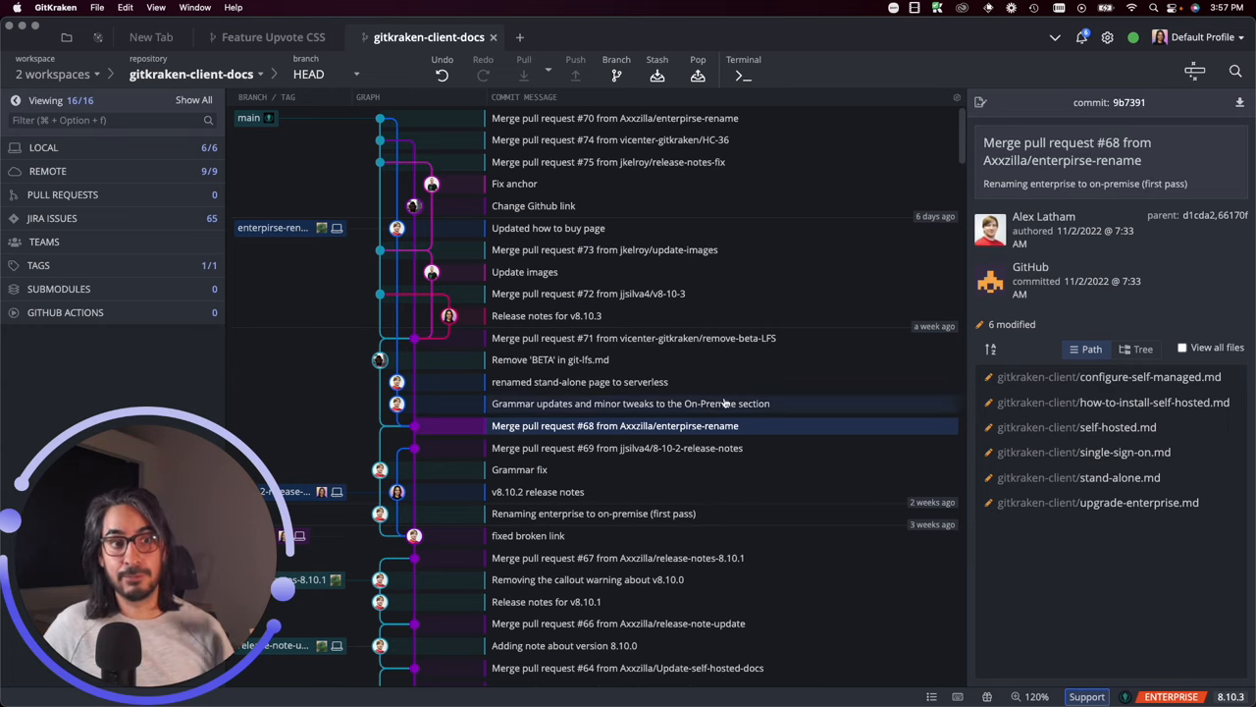
left_click(628, 405)
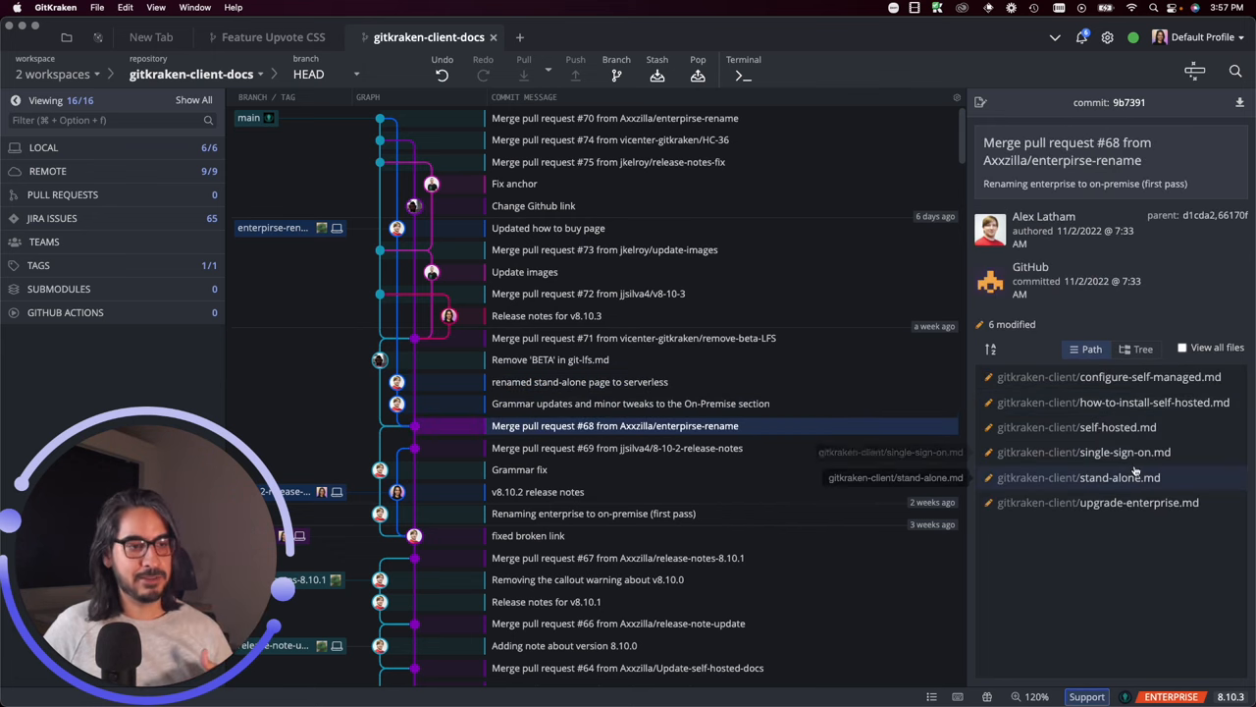
mouse_move(1123, 585)
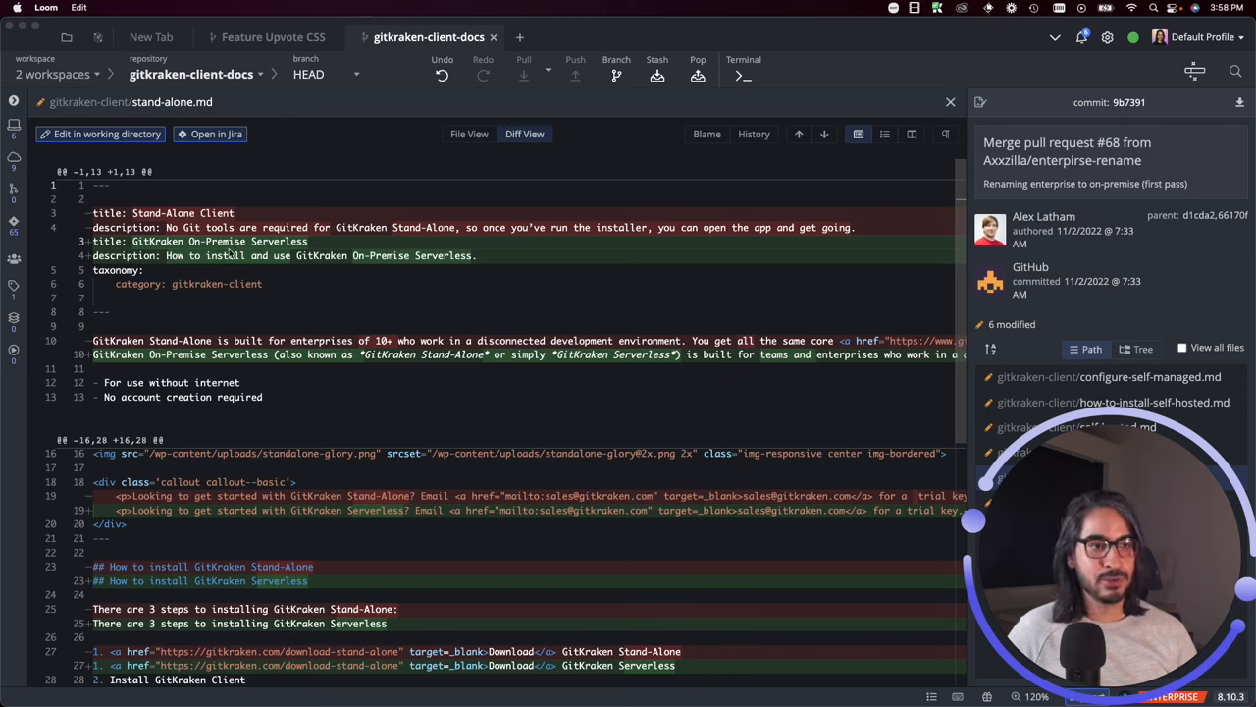
mouse_move(306, 259)
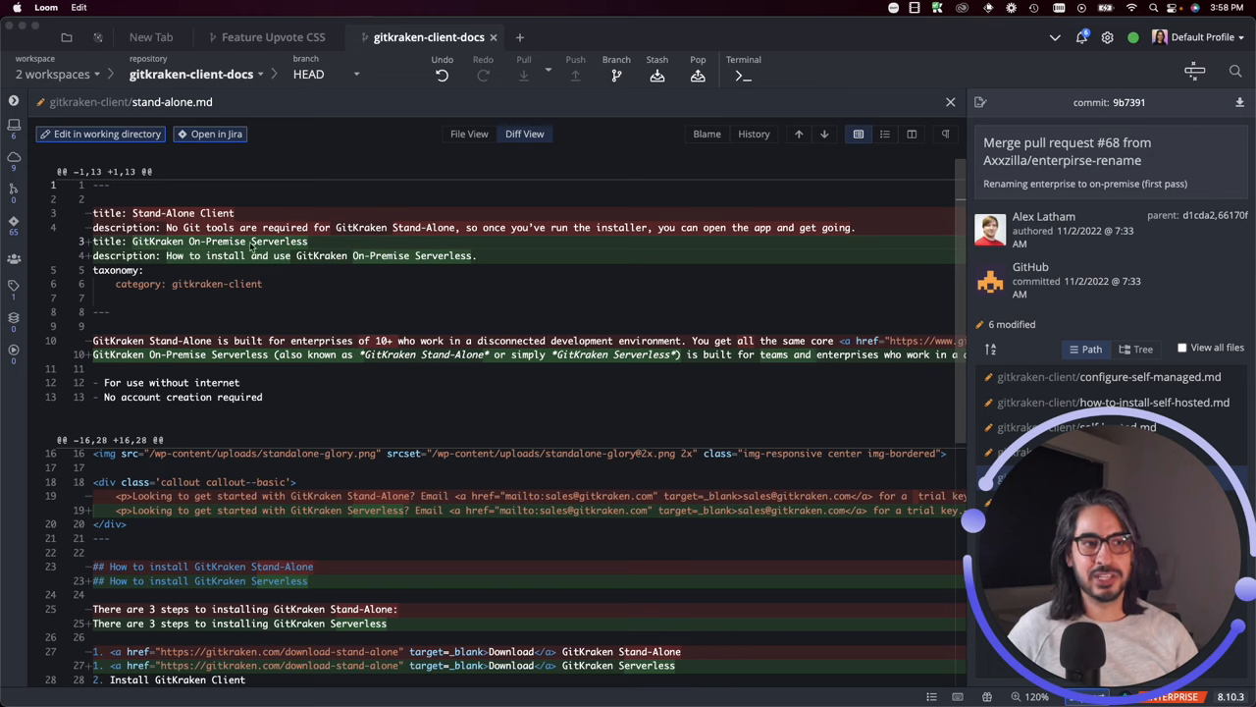
mouse_move(256, 252)
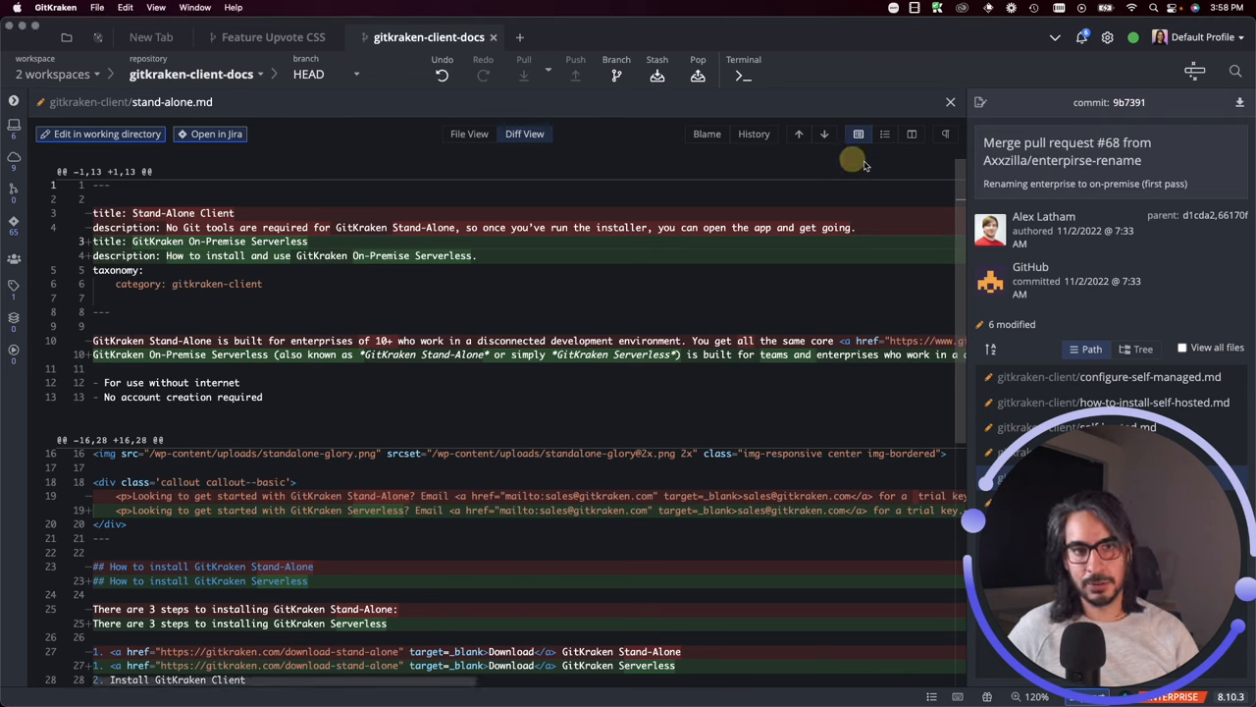
mouse_move(858, 133)
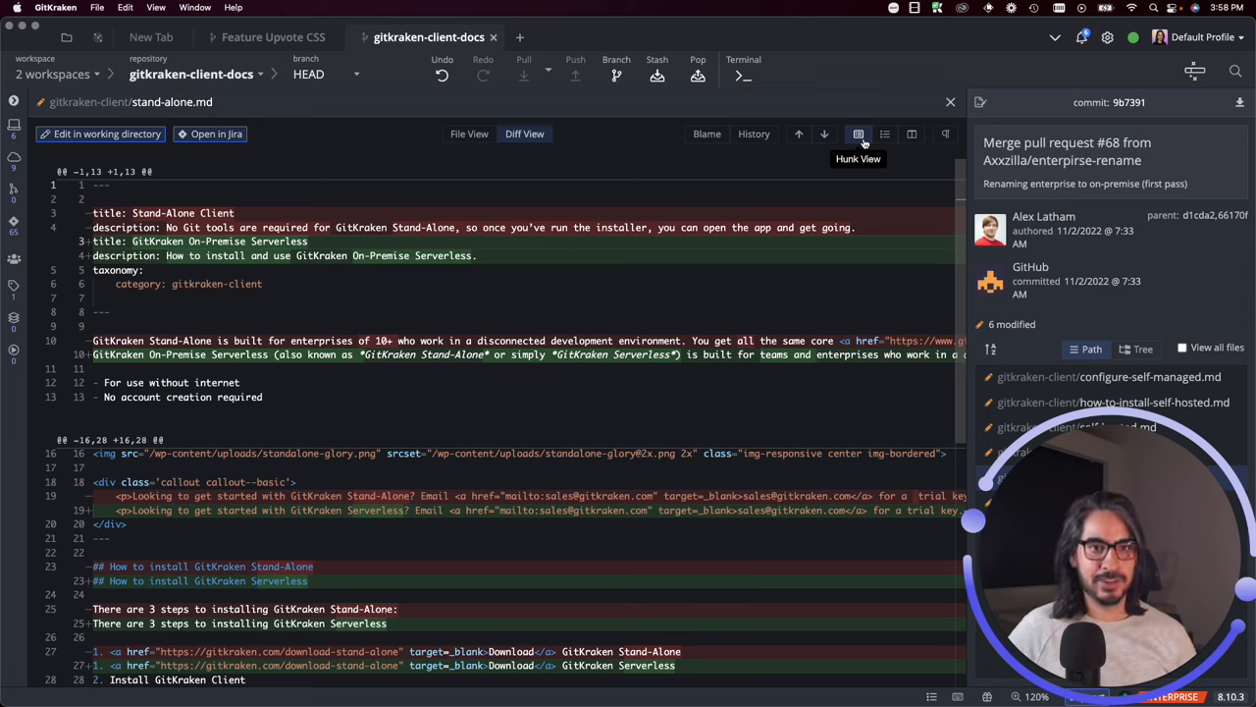
mouse_move(883, 134)
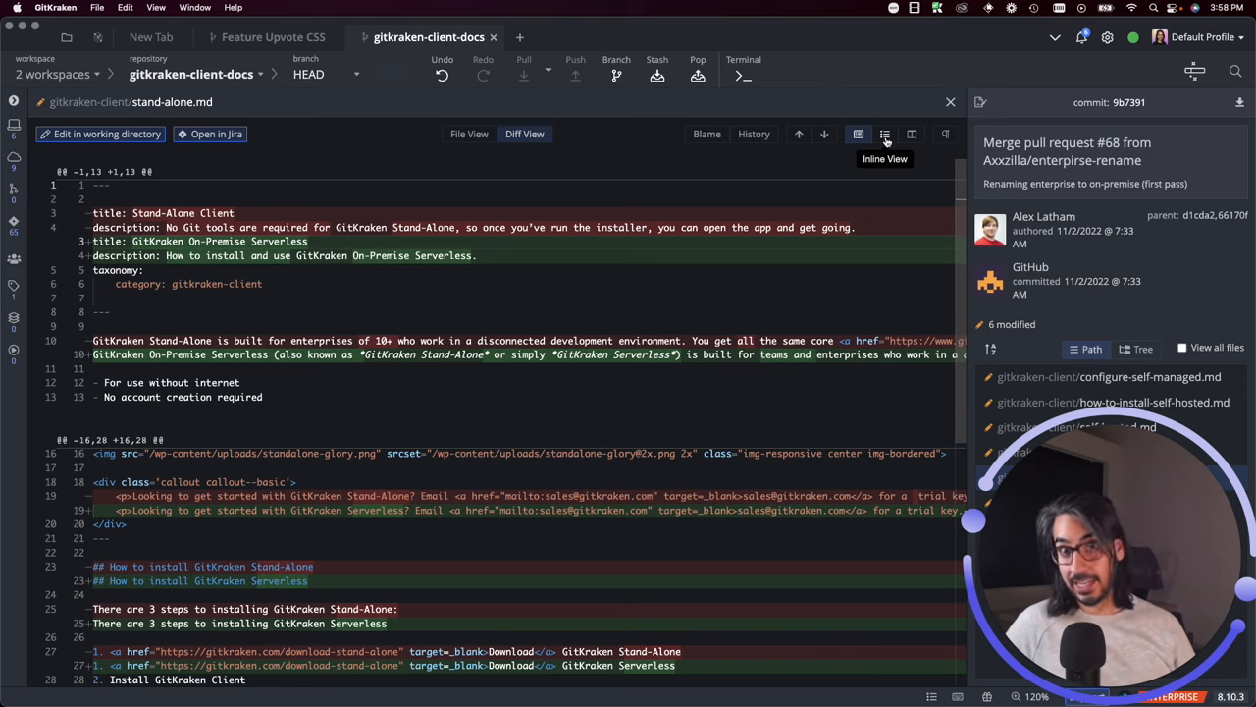
Switch stand-alone.md to Inline View and scroll through its renamed download and install sections.
left_click(883, 133)
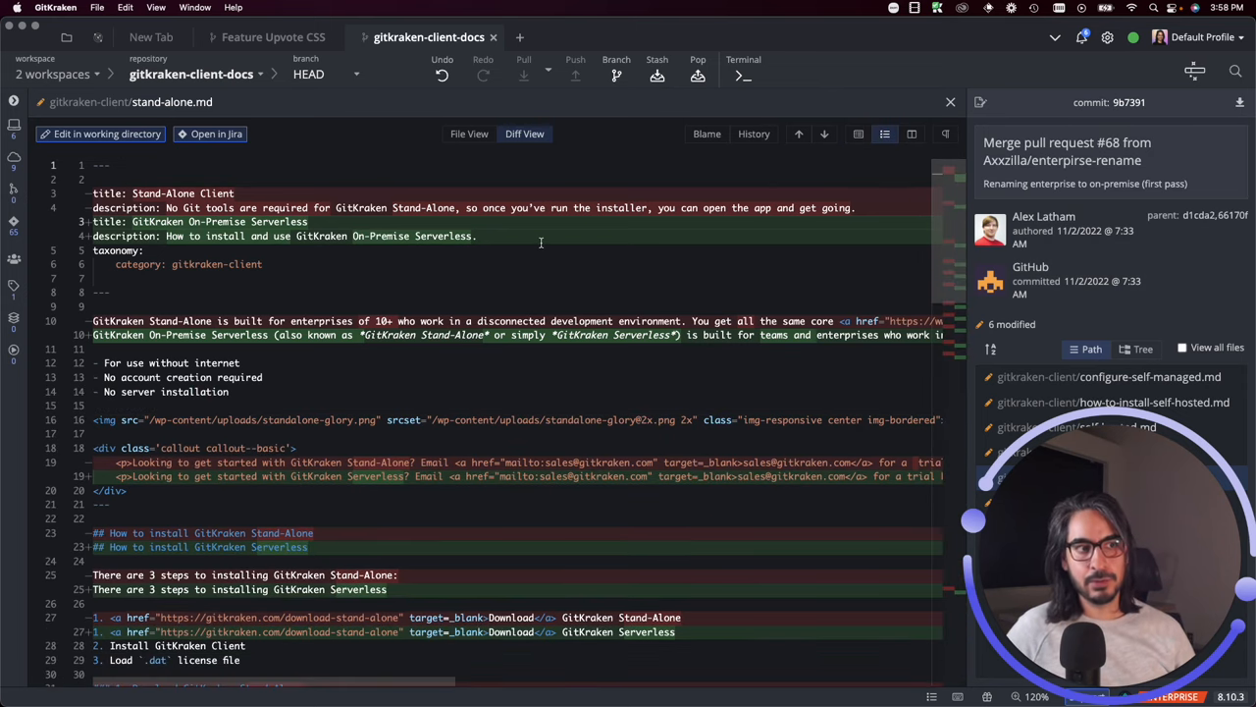
scroll("down", 3)
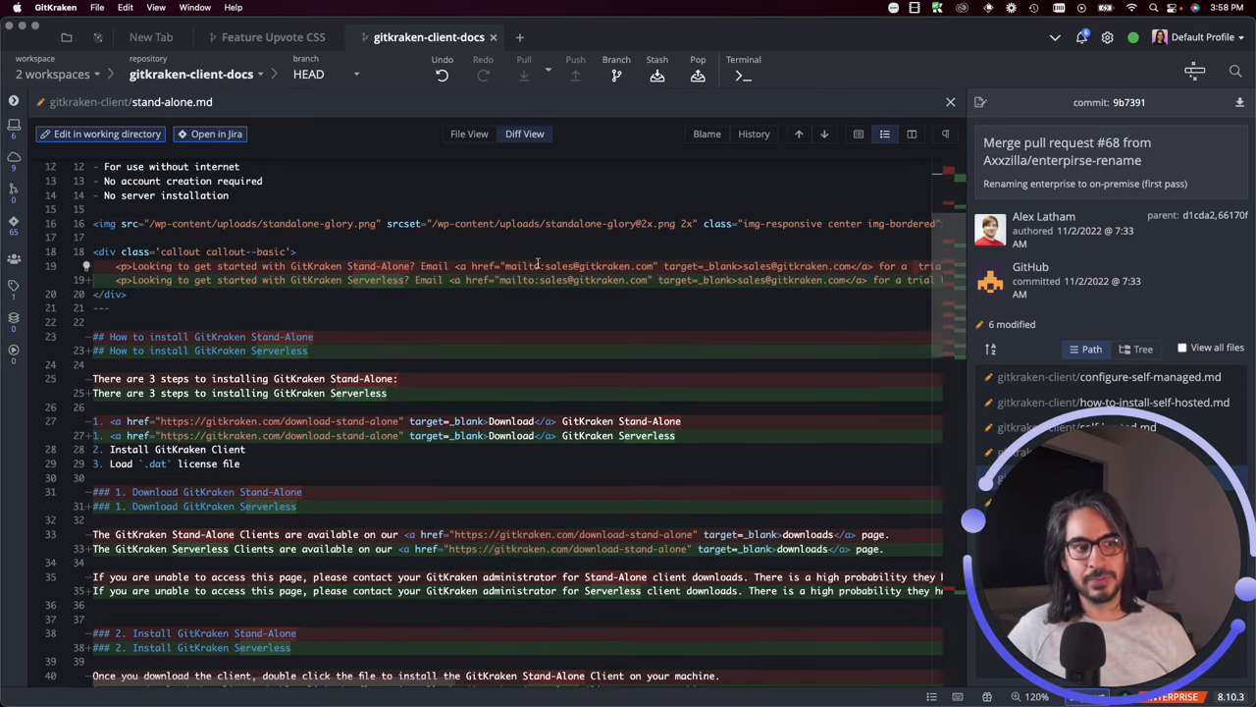
scroll("down", 3)
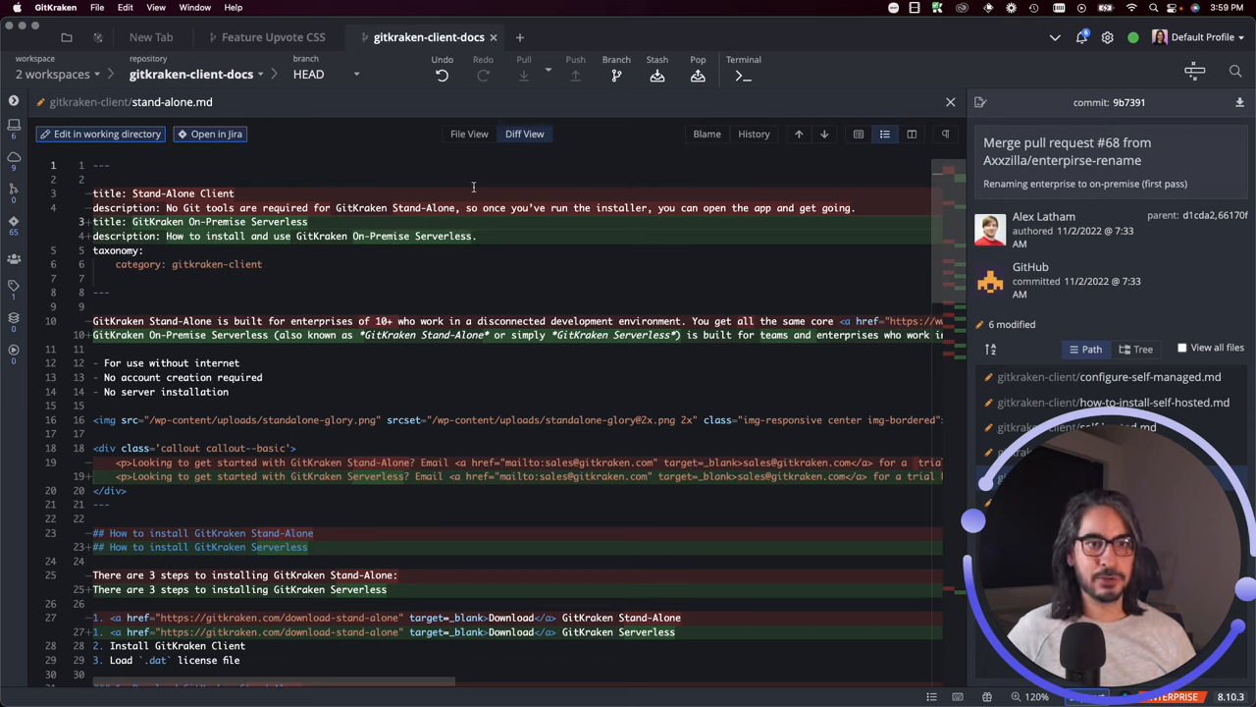
mouse_move(484, 220)
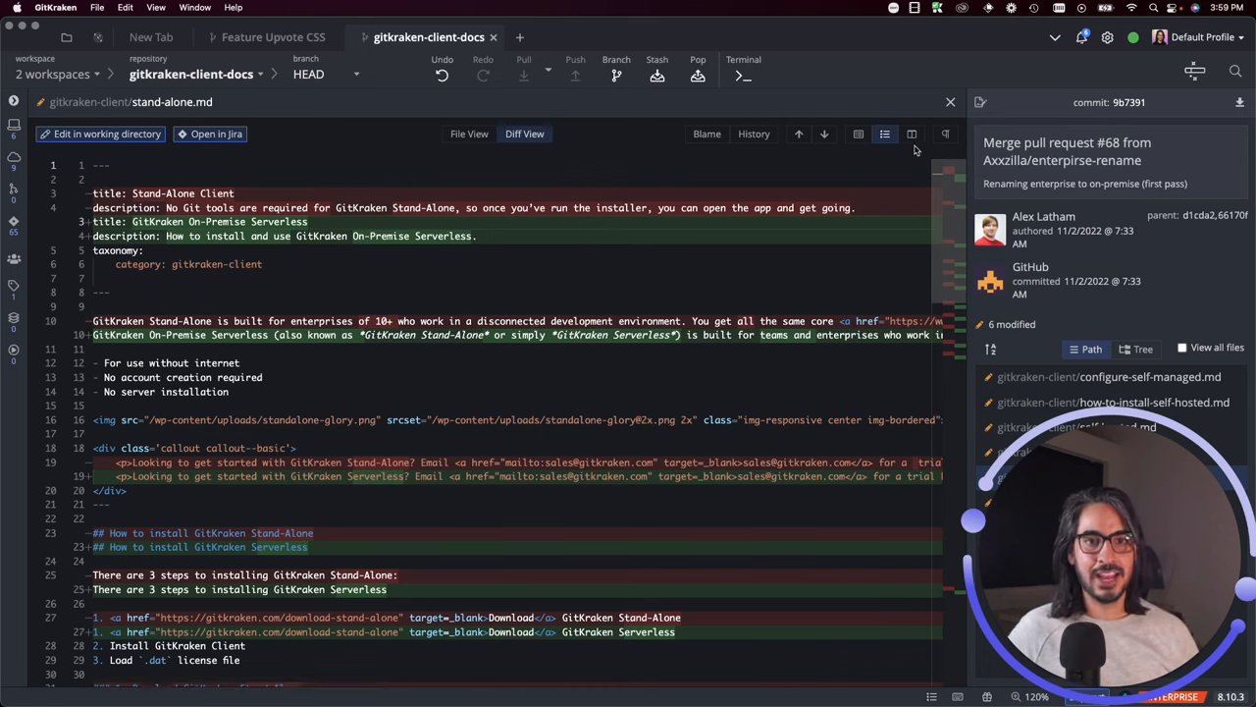
Compare stand-alone.md side by side in Split View through the license section, then return to Hunk View.
left_click(911, 133)
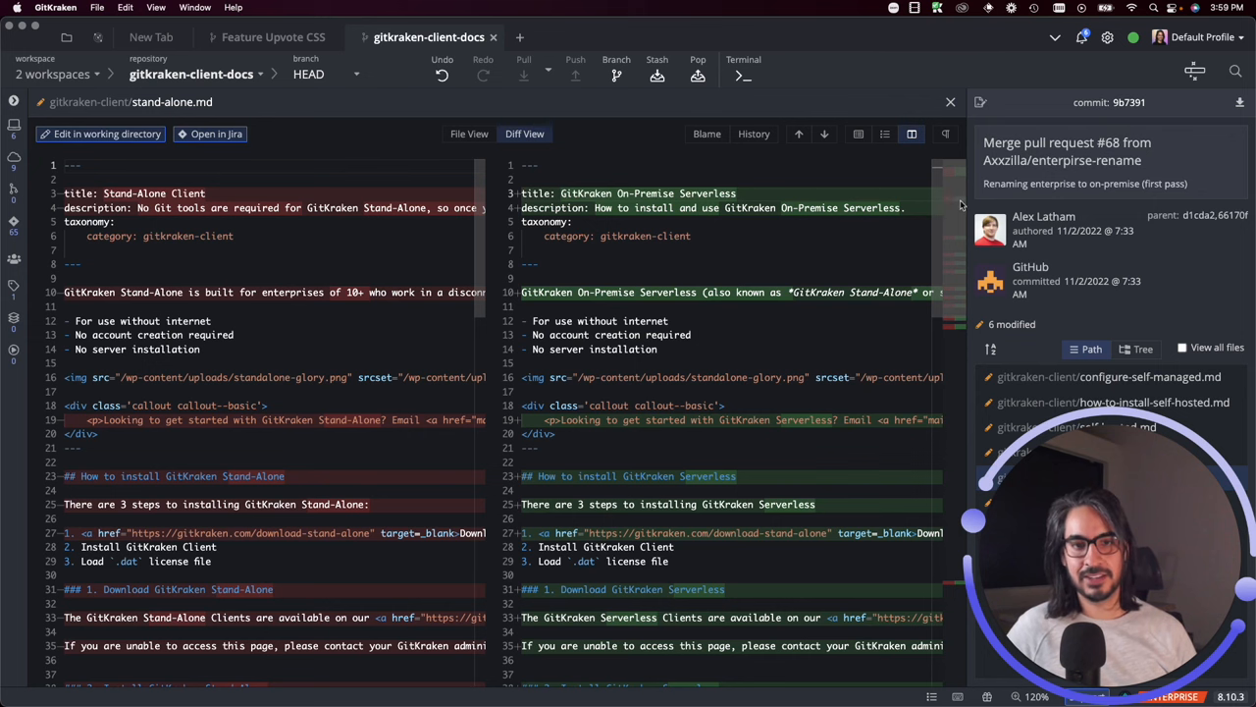
scroll("down", 3)
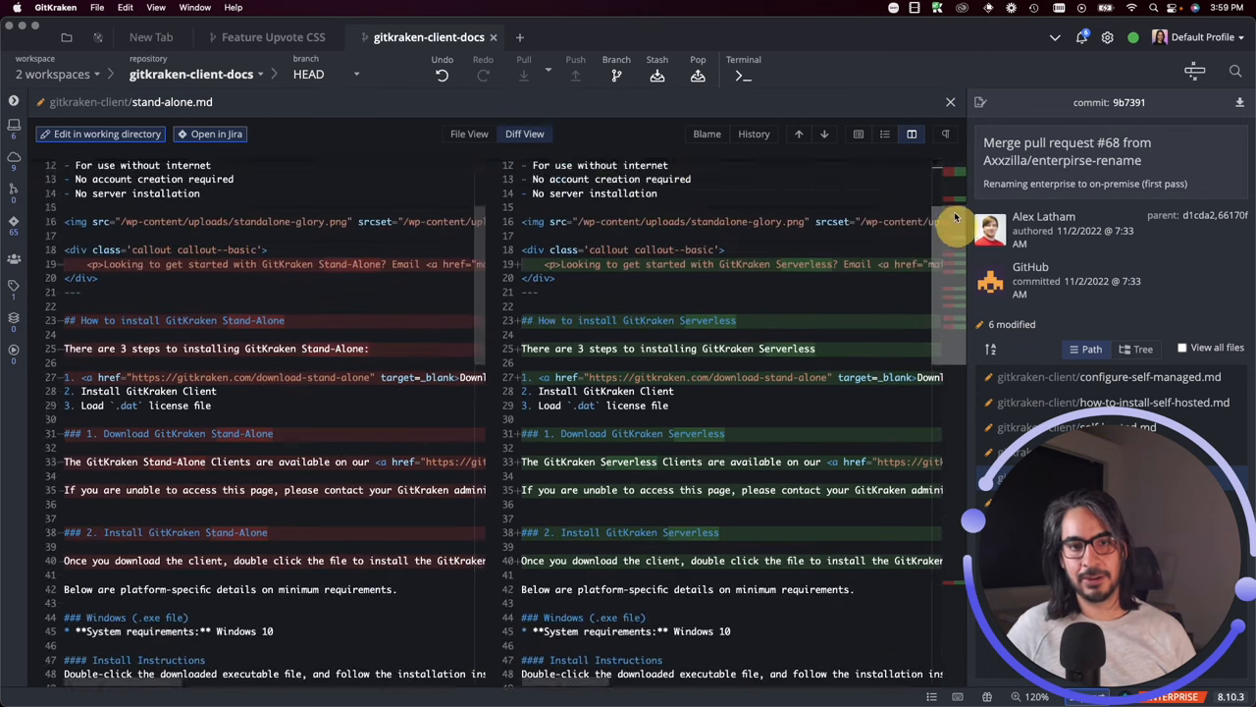
scroll("up", 3)
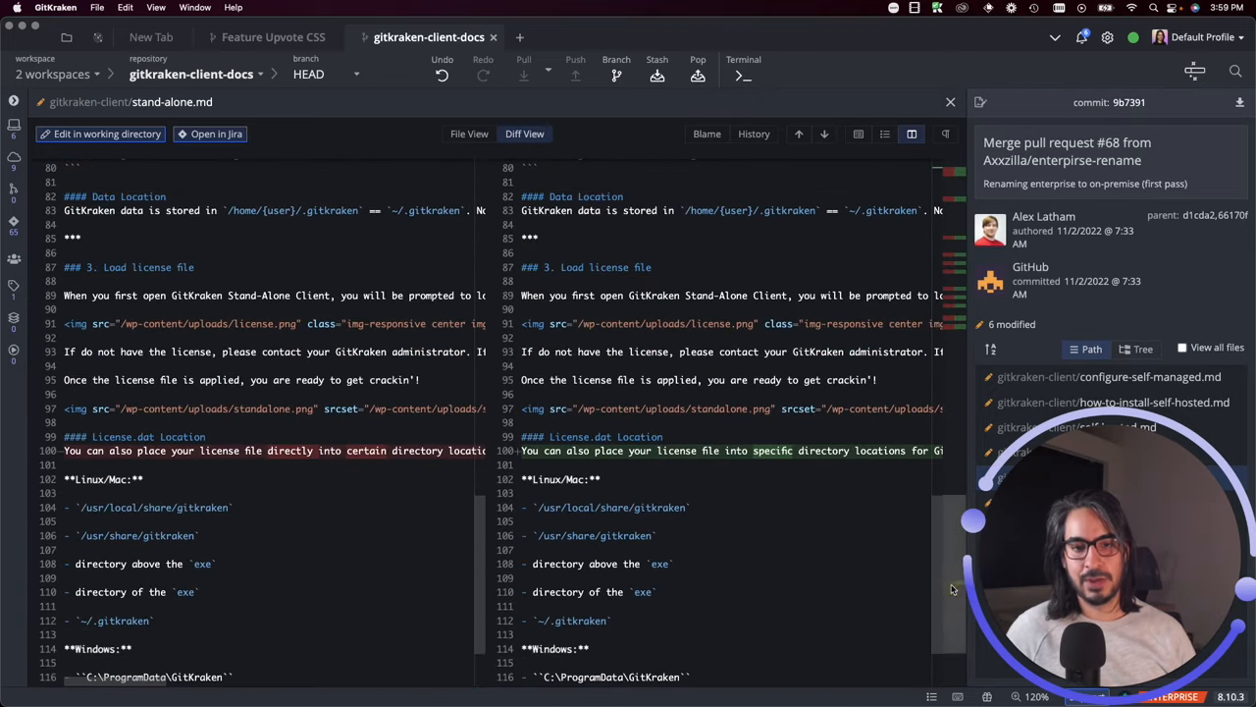
mouse_move(683, 494)
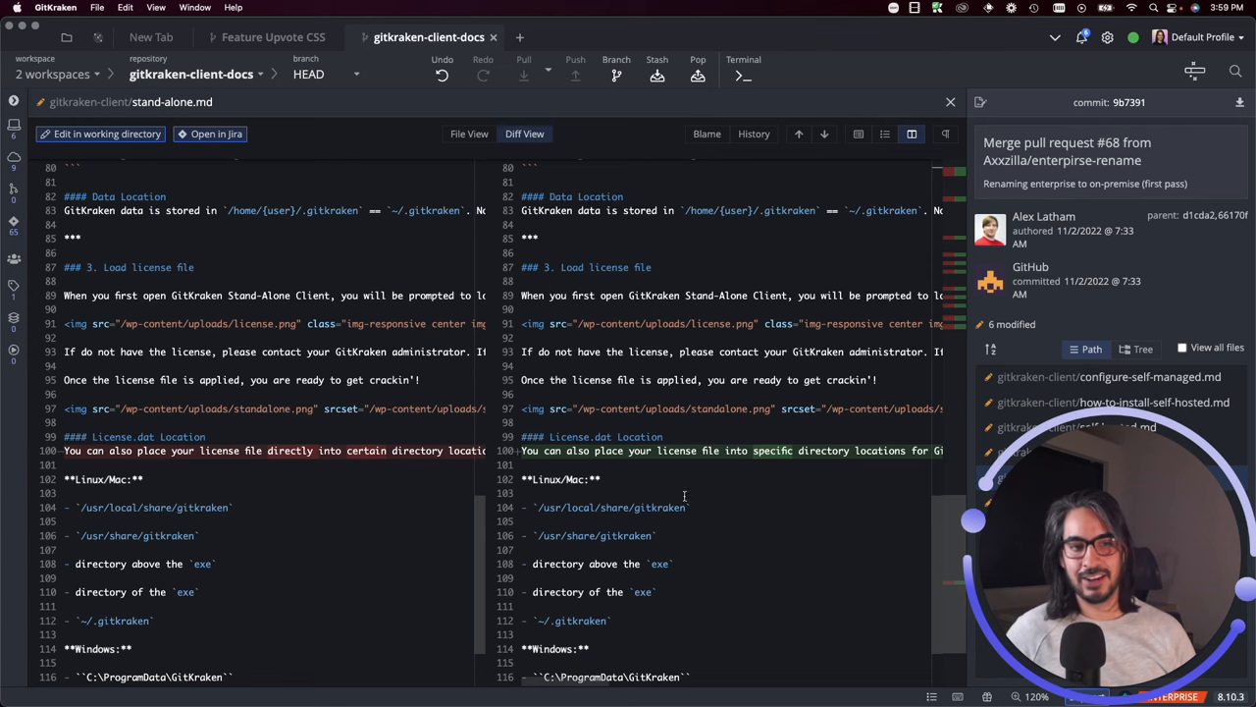
mouse_move(754, 349)
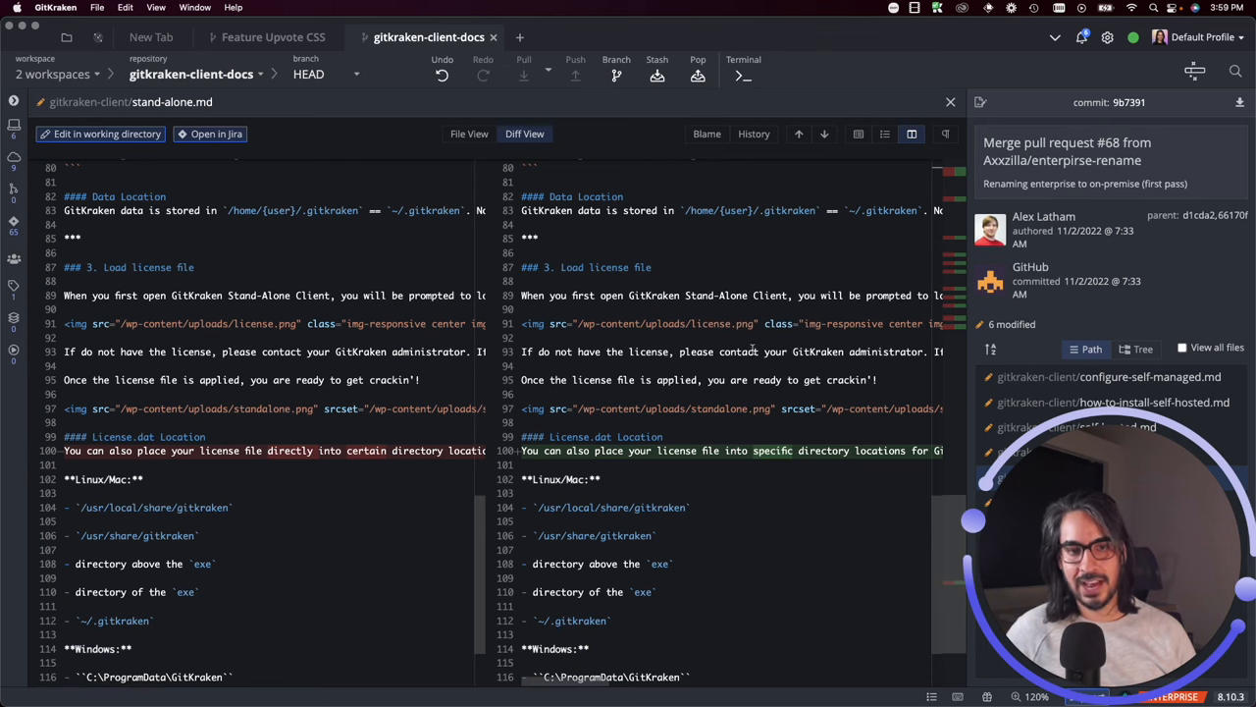
left_click(858, 133)
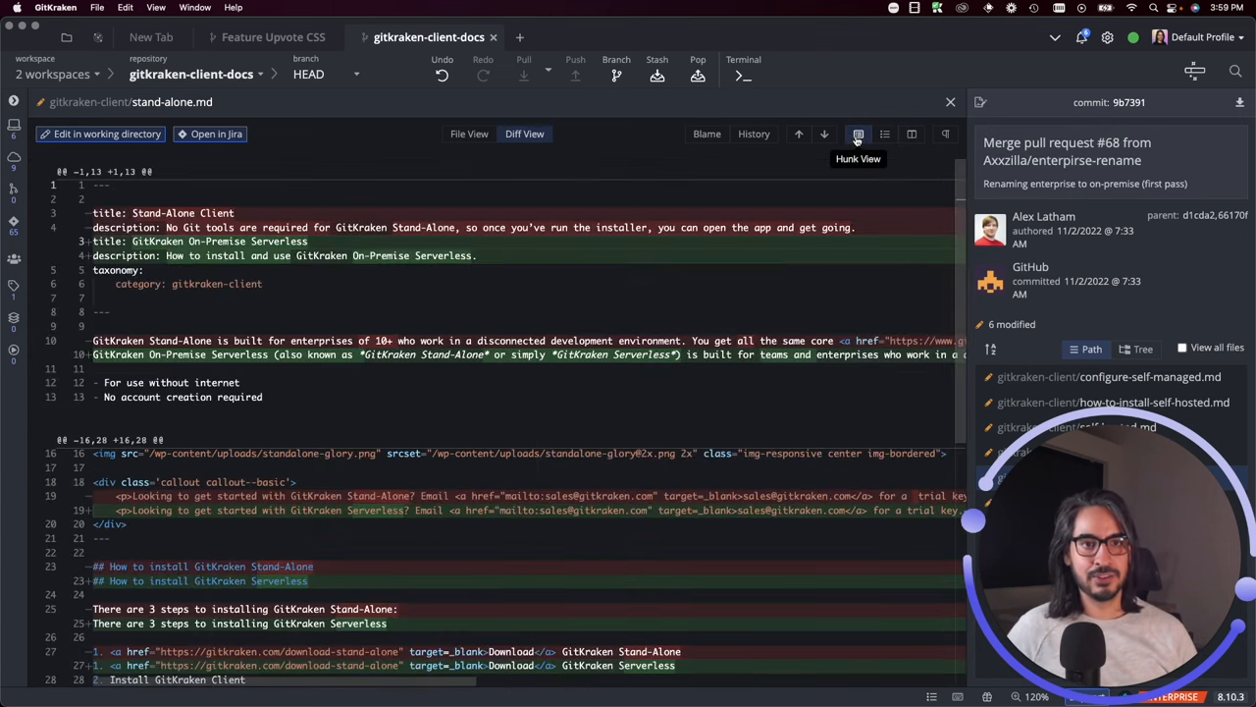
Close the stand-alone.md diff, reopen it from the file list, and close it again to return to the graph.
left_click(911, 133)
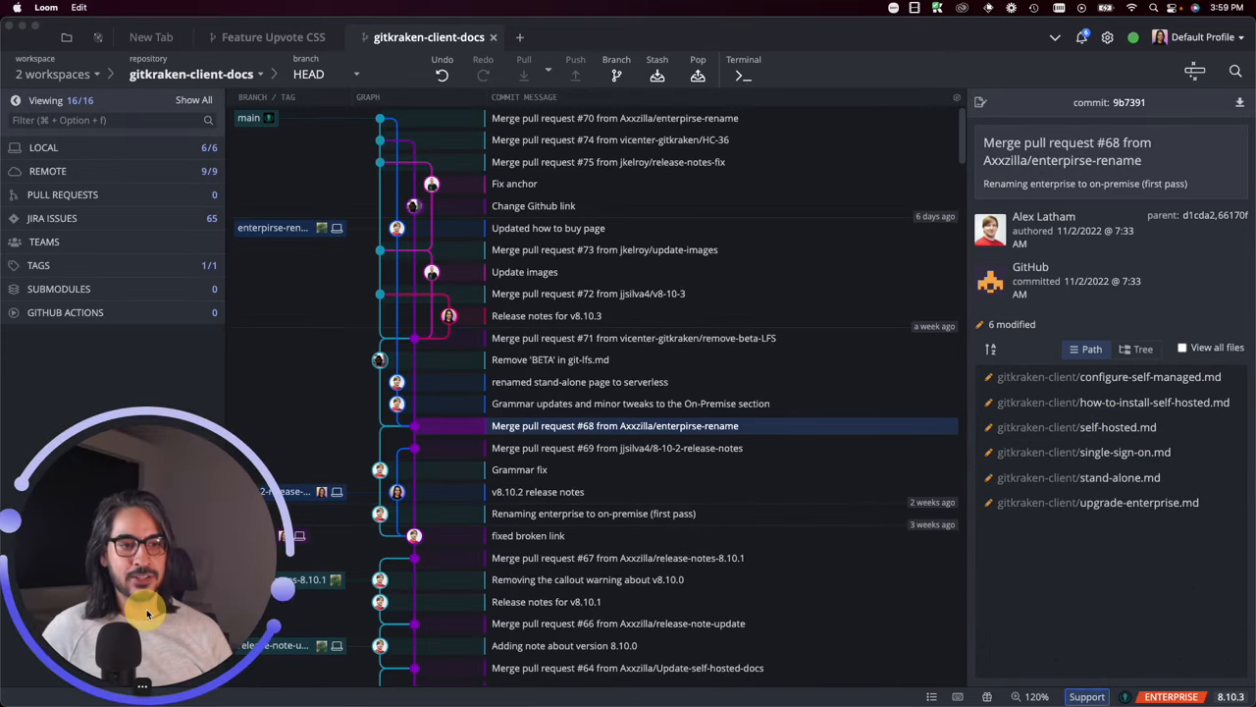
left_click(1115, 400)
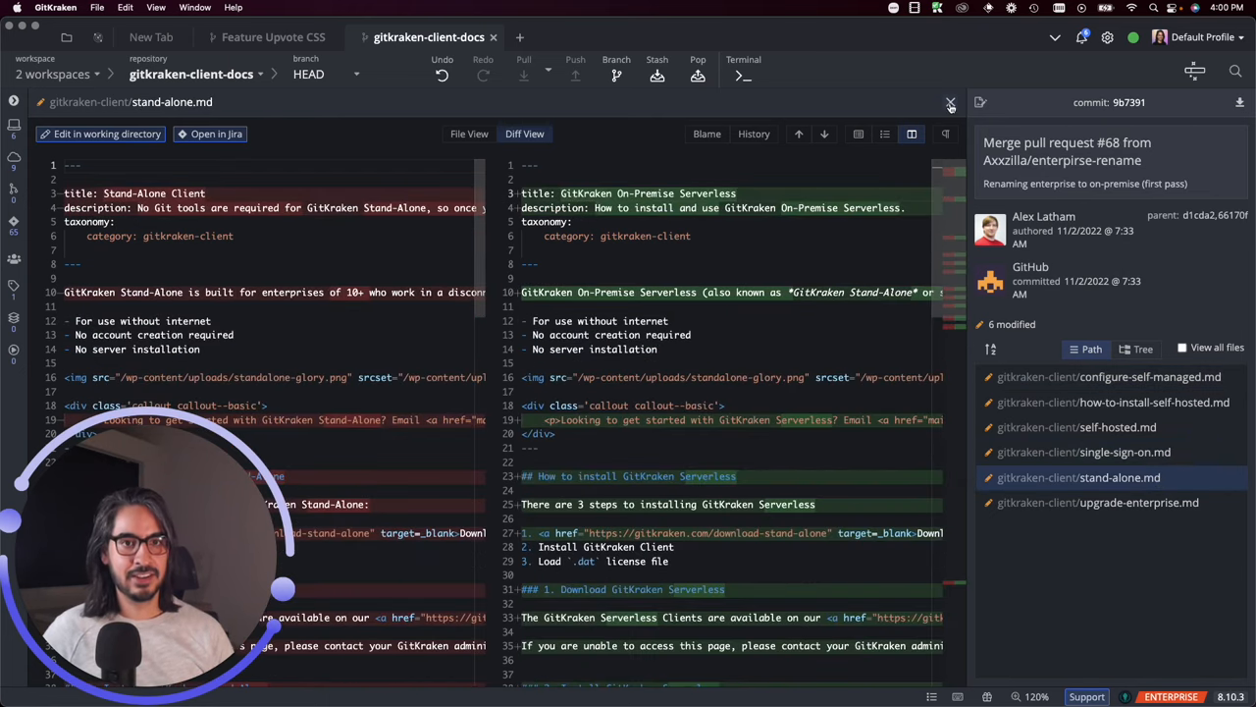
left_click(950, 102)
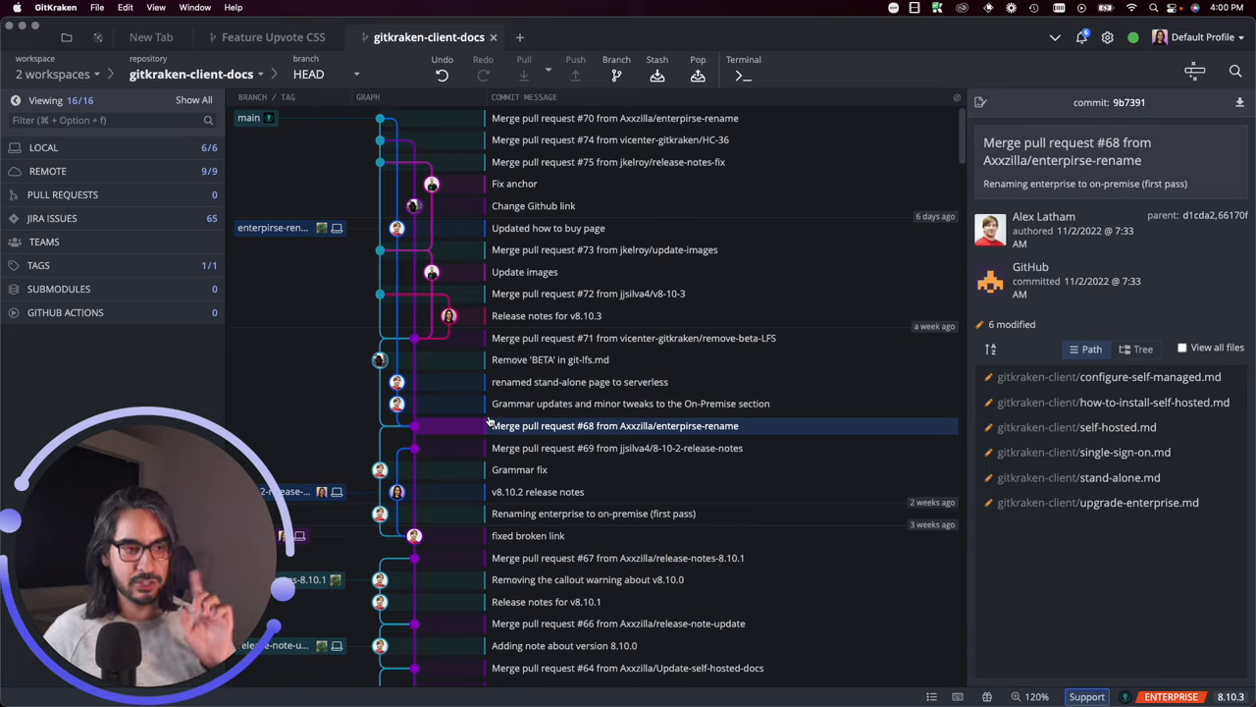
mouse_move(475, 469)
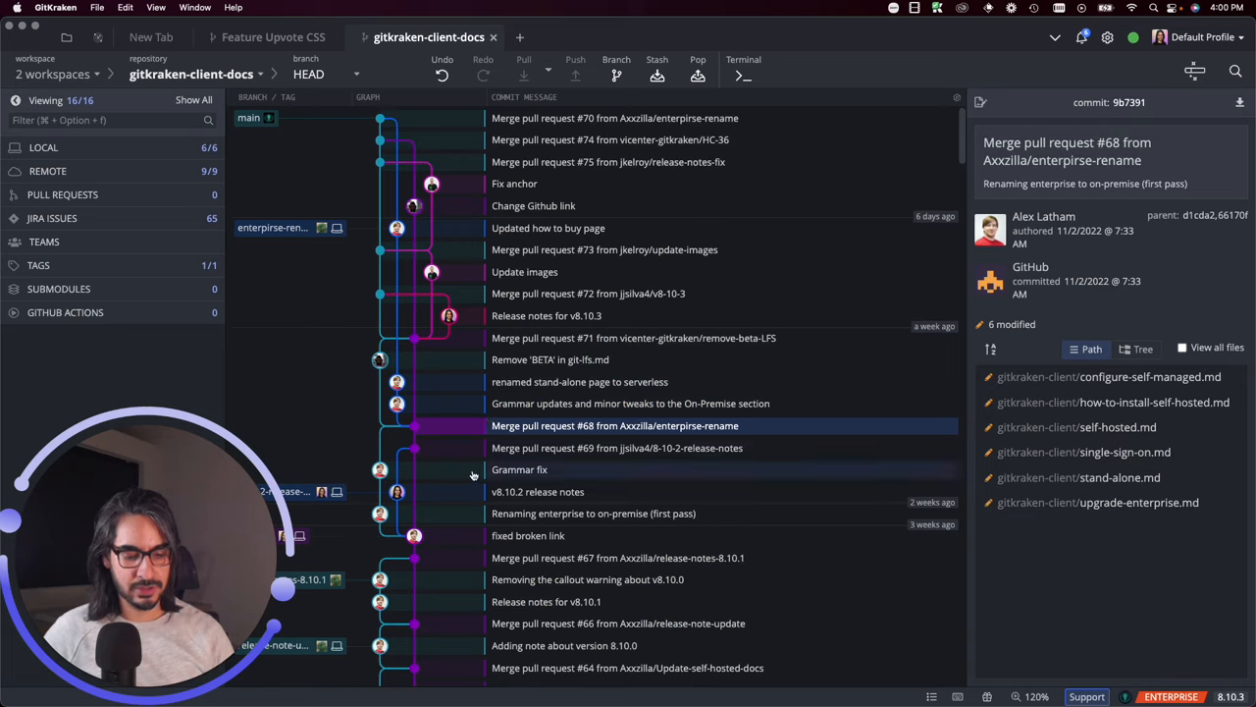
Add the 'Renaming enterprise to on-premise' commit to the selection, review single-sign-on.md, and close the diff.
left_click(592, 513)
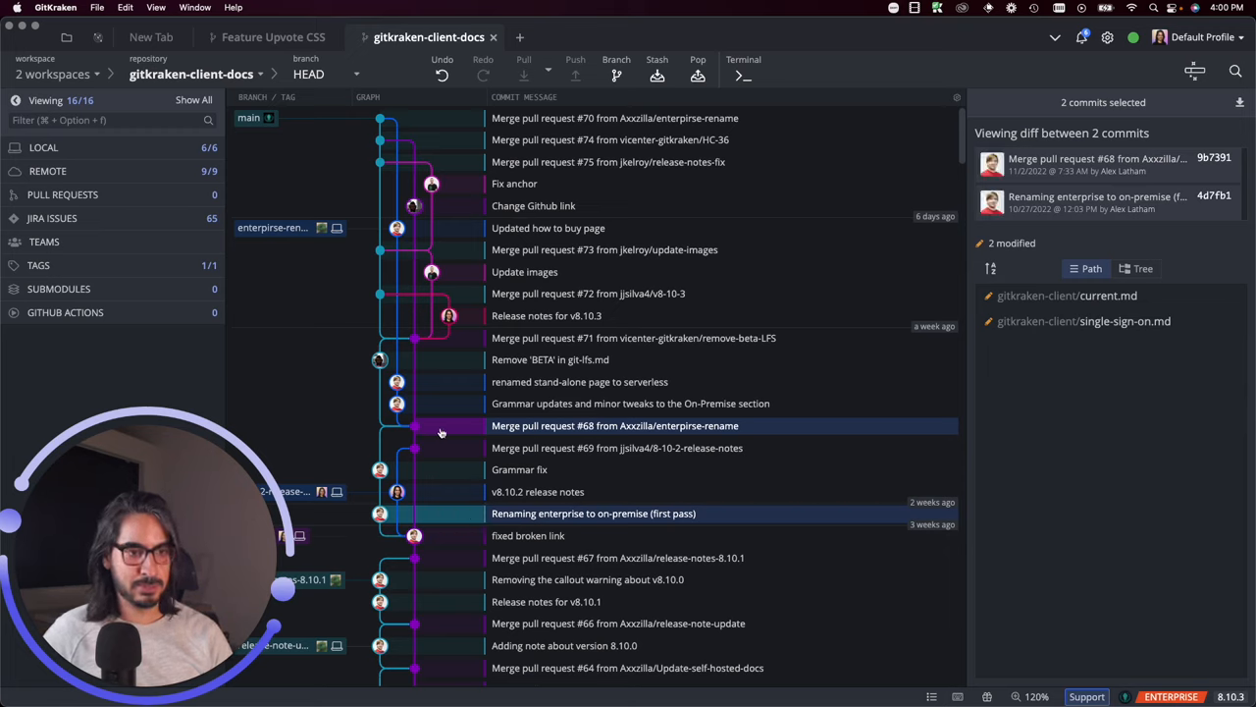
mouse_move(585, 424)
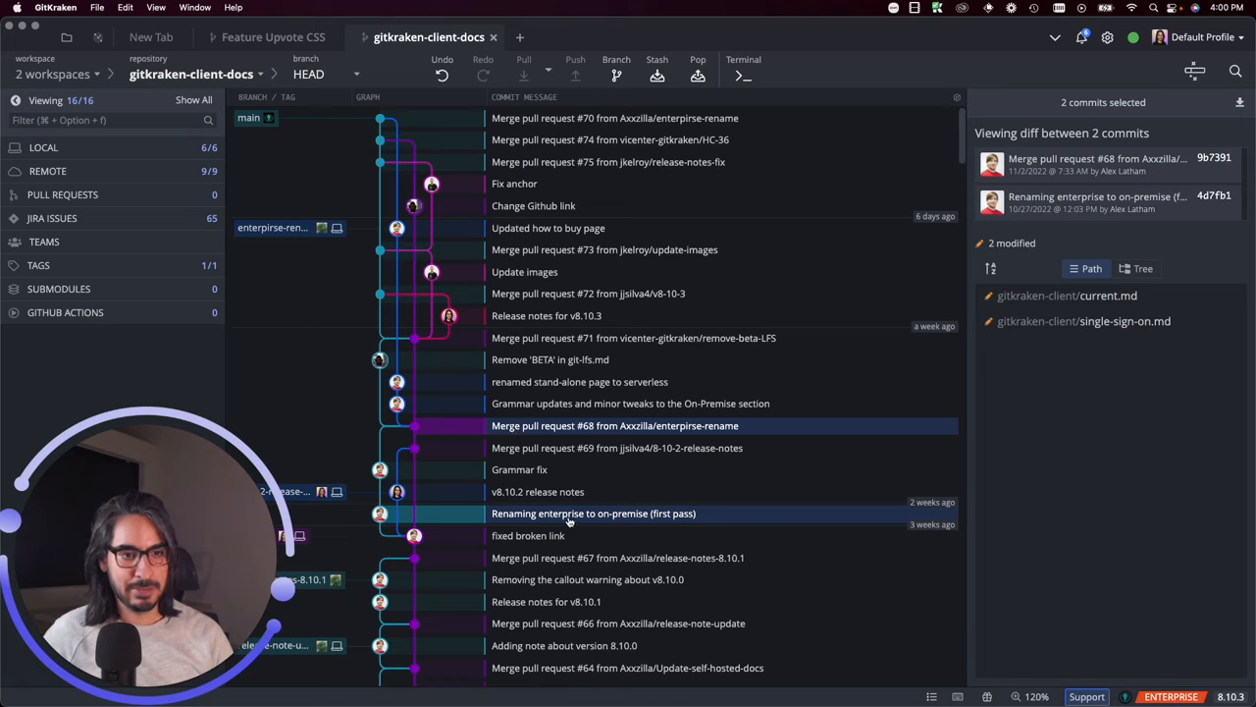
mouse_move(668, 524)
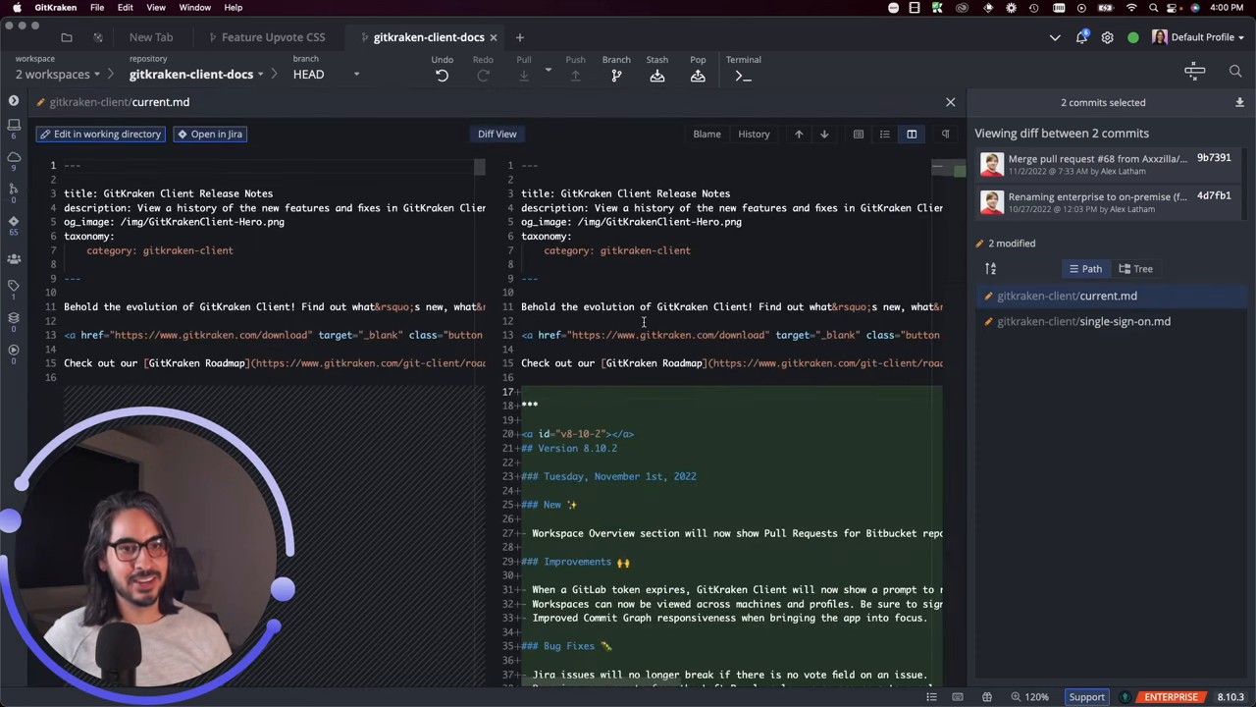
scroll("down", 3)
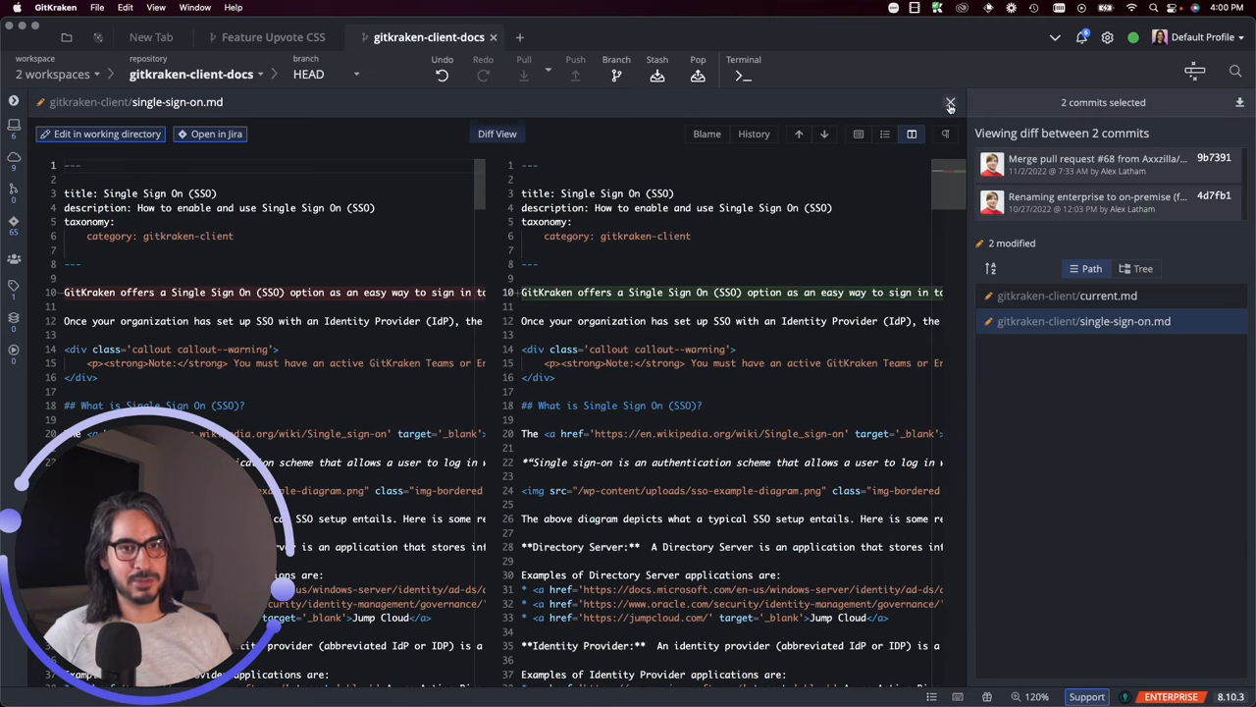
left_click(950, 103)
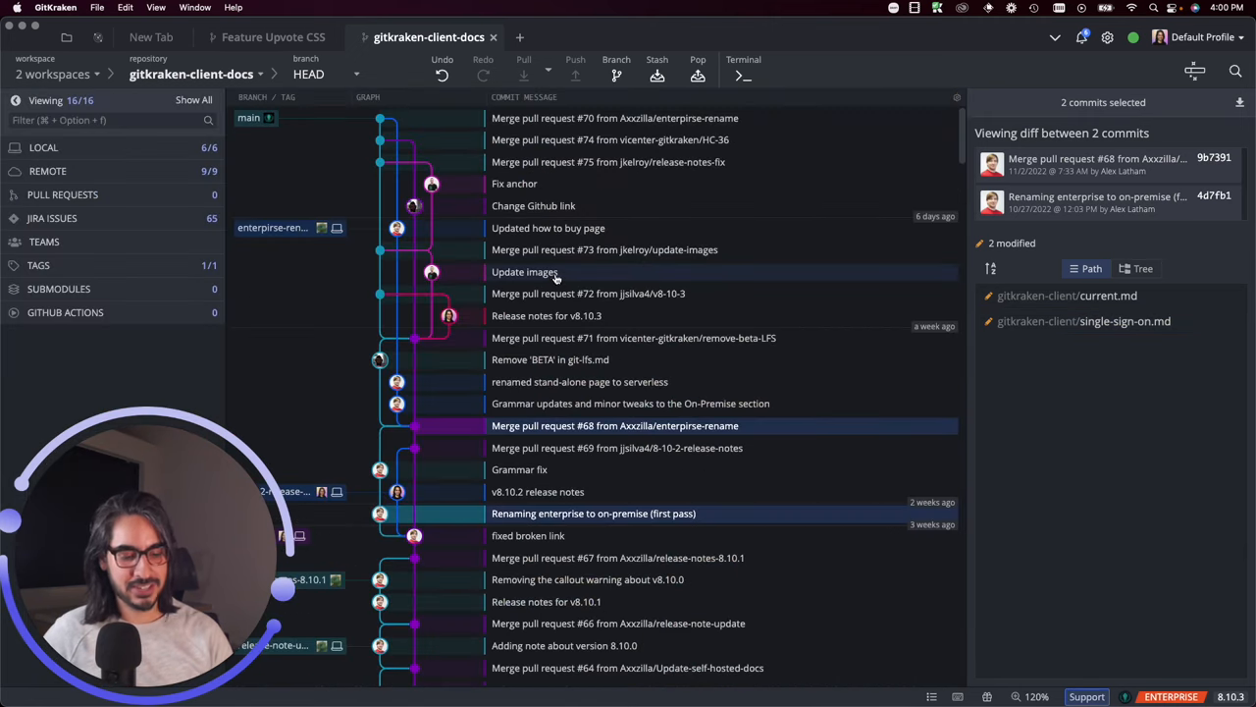
Add the 'Updated how to buy page' commit so three commits show a merged diff of seven files.
left_click(547, 228)
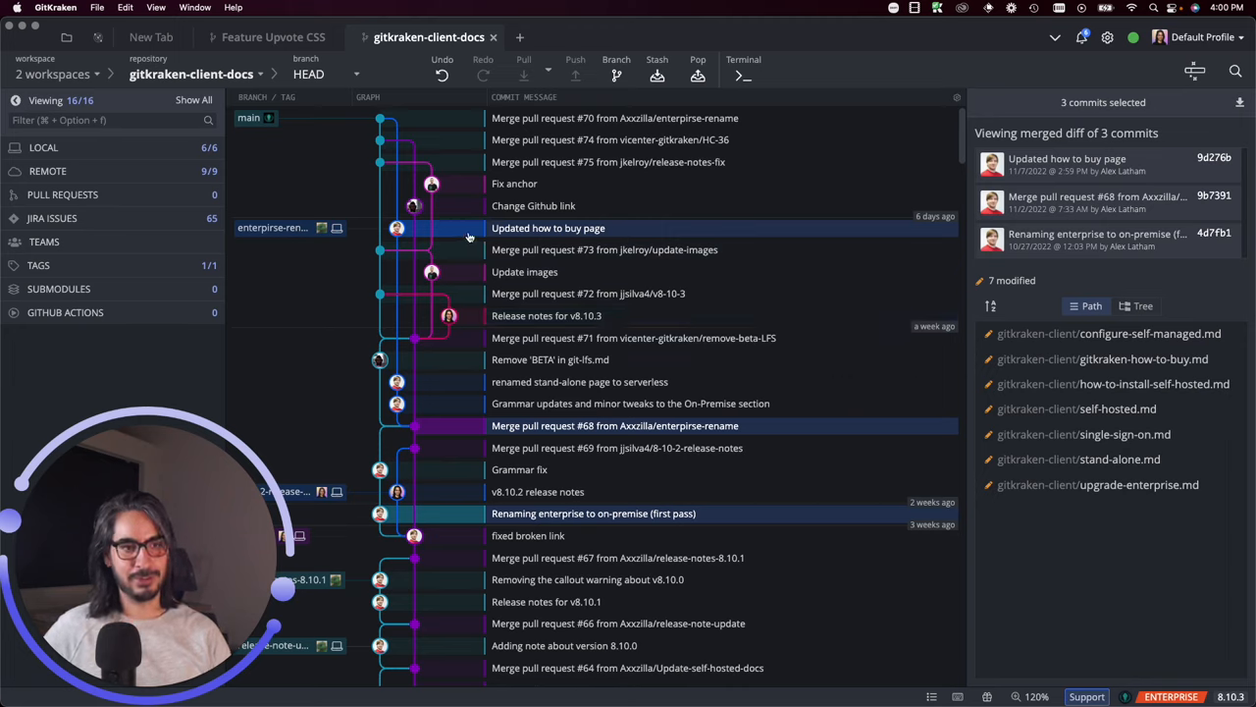
mouse_move(396, 228)
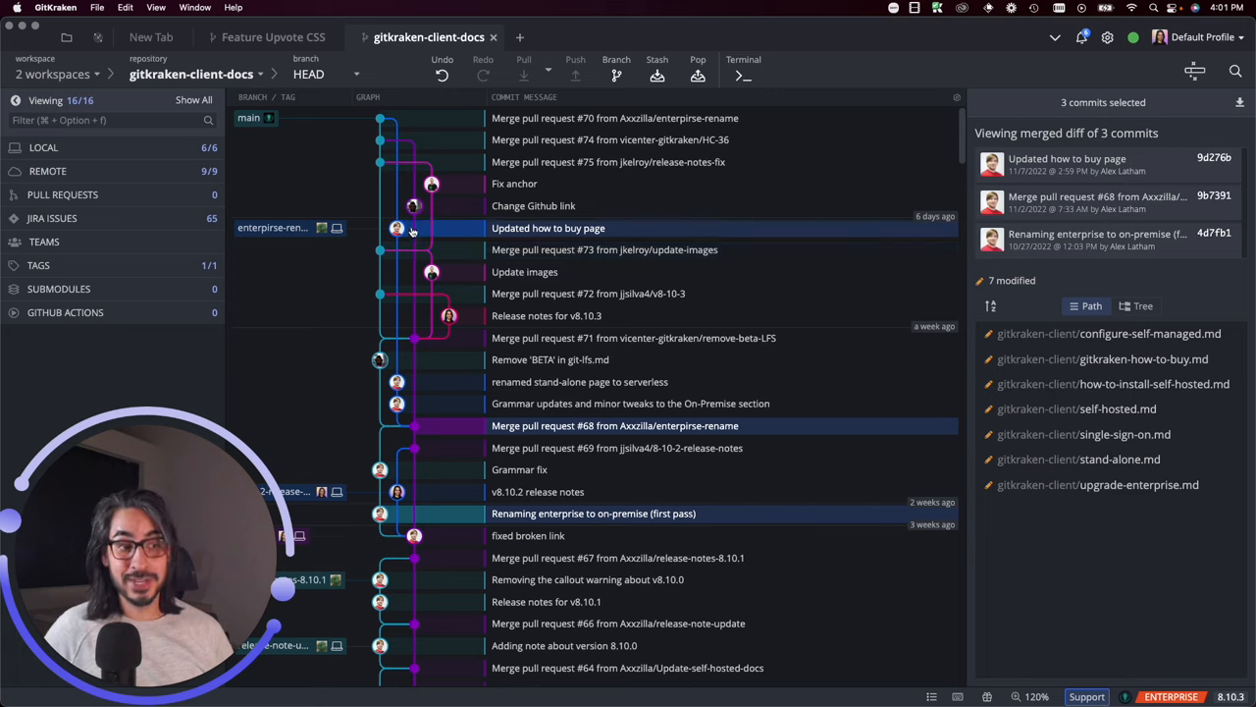
mouse_move(406, 240)
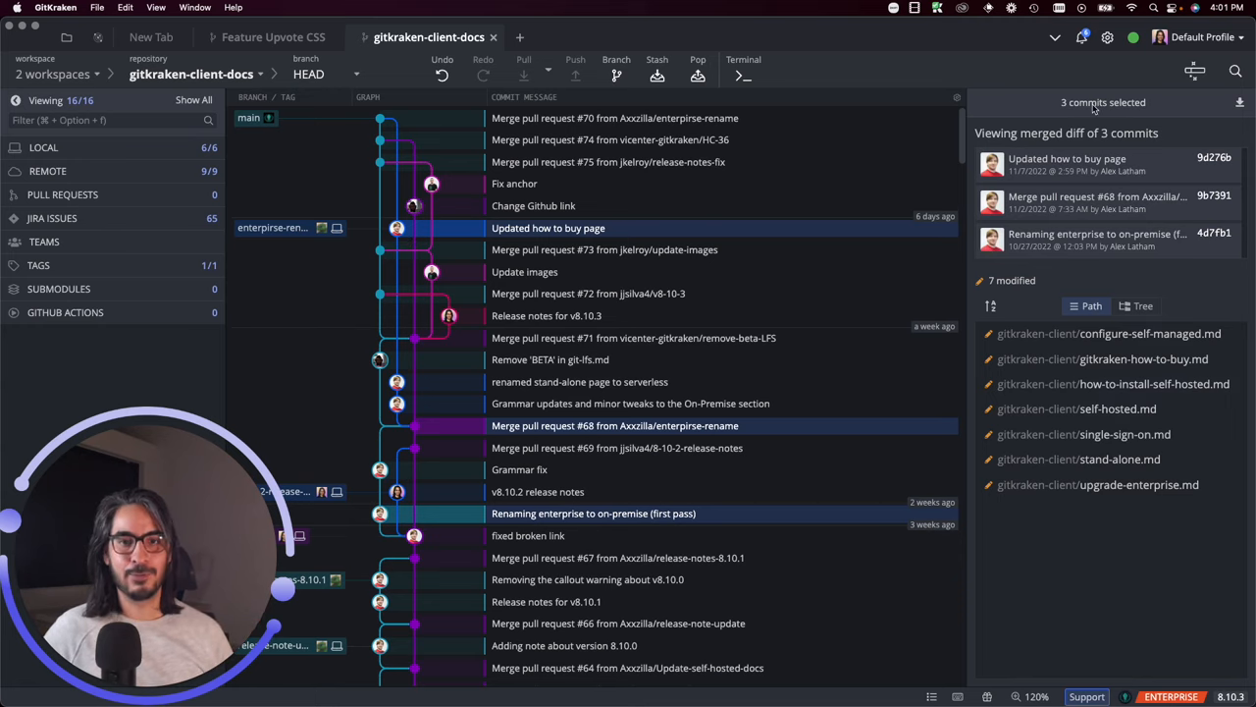
mouse_move(1109, 334)
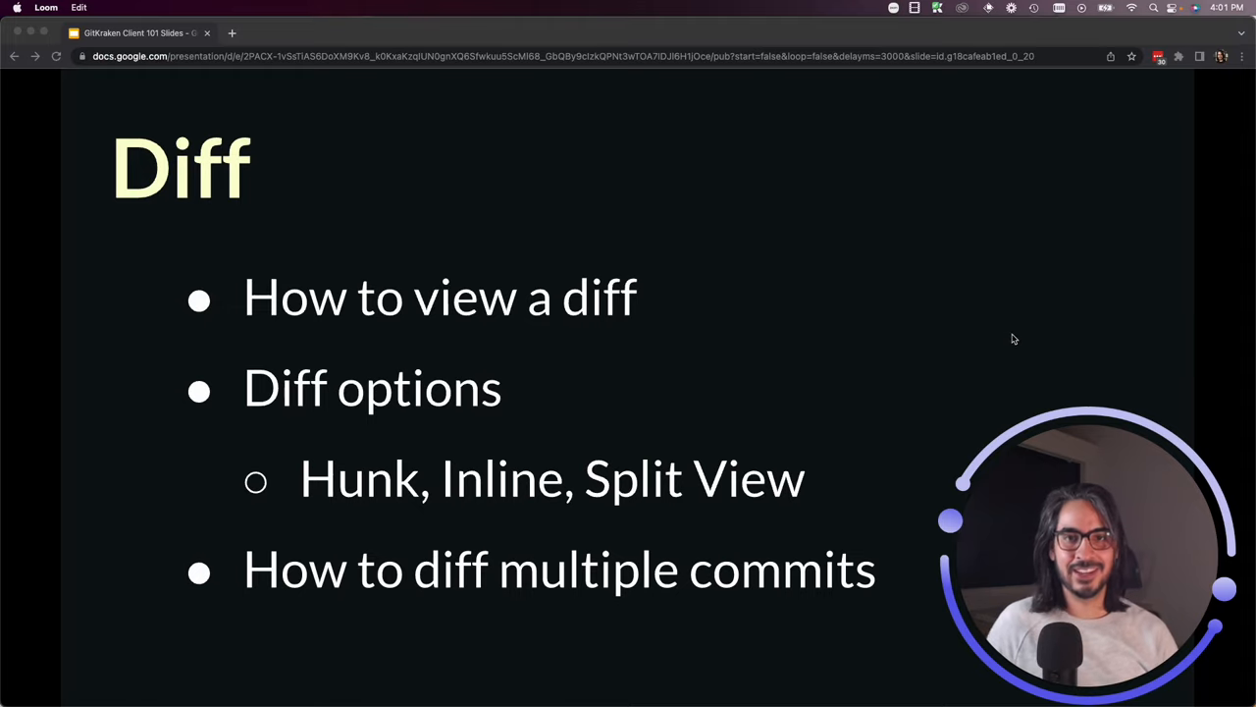
mouse_move(1001, 320)
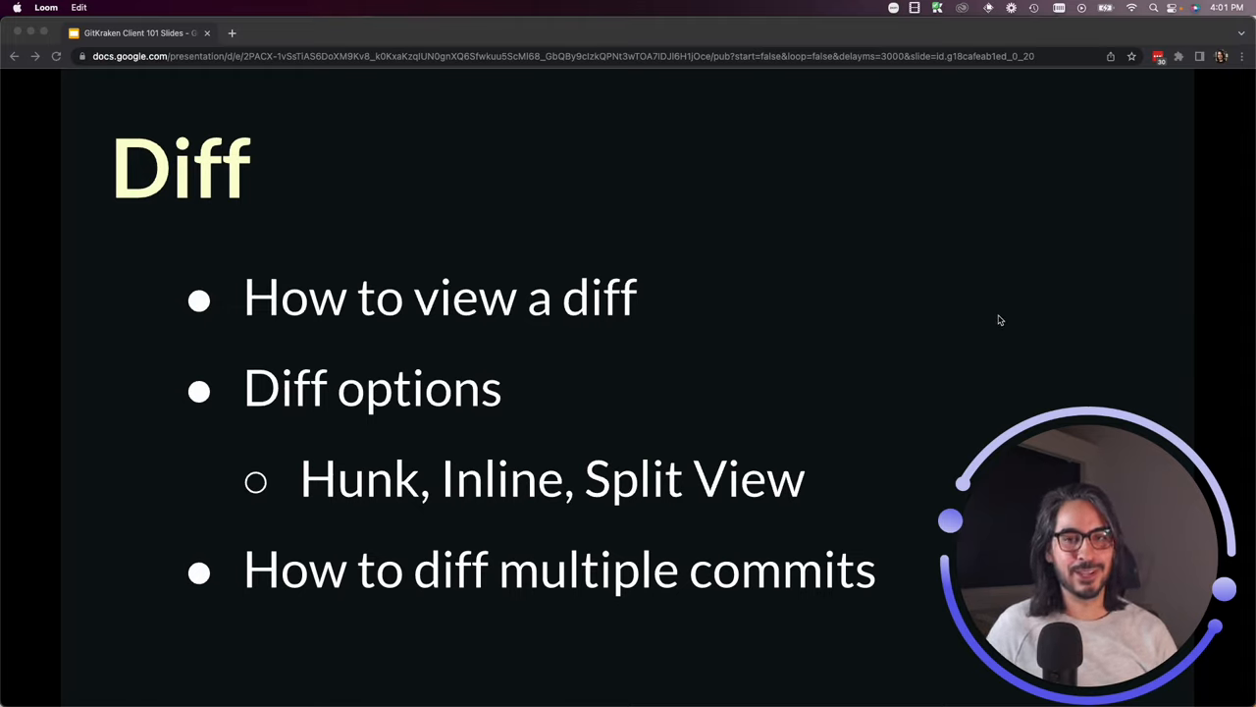